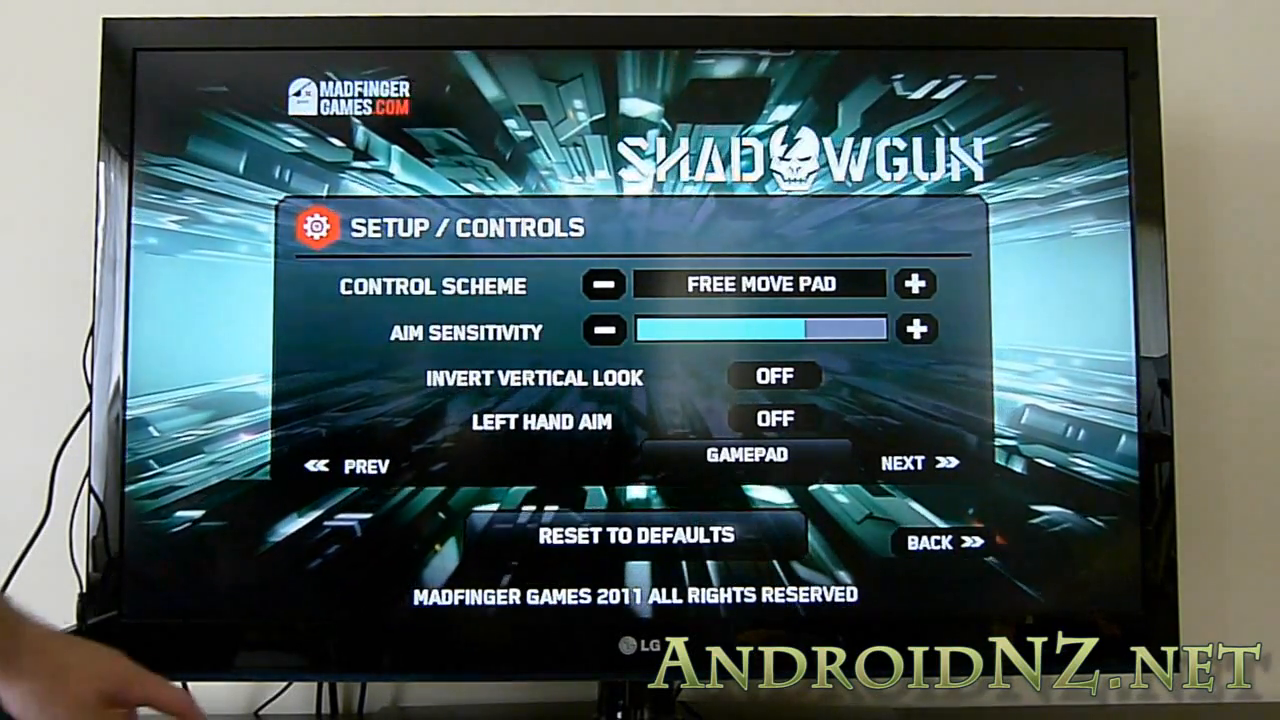
From Setup / Controls, open Gamepad Configuration showing actions like Fire/Use and Reload mapped to buttons.
left_click(746, 453)
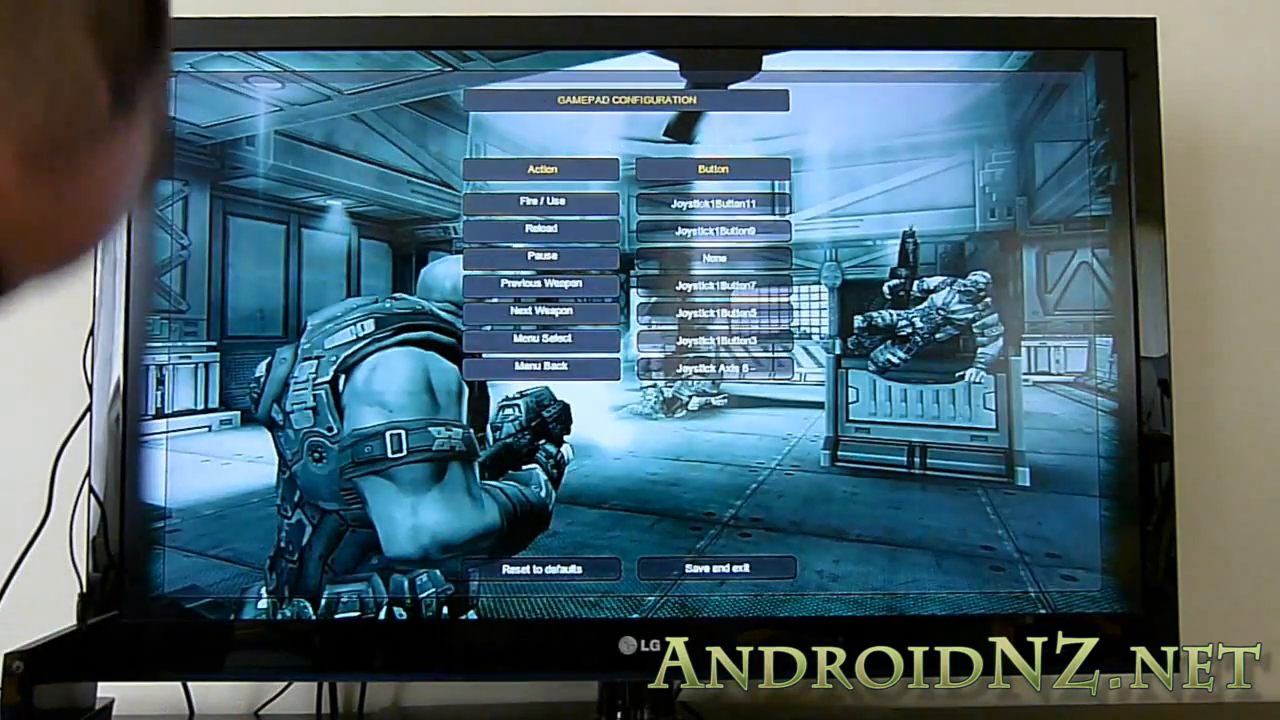